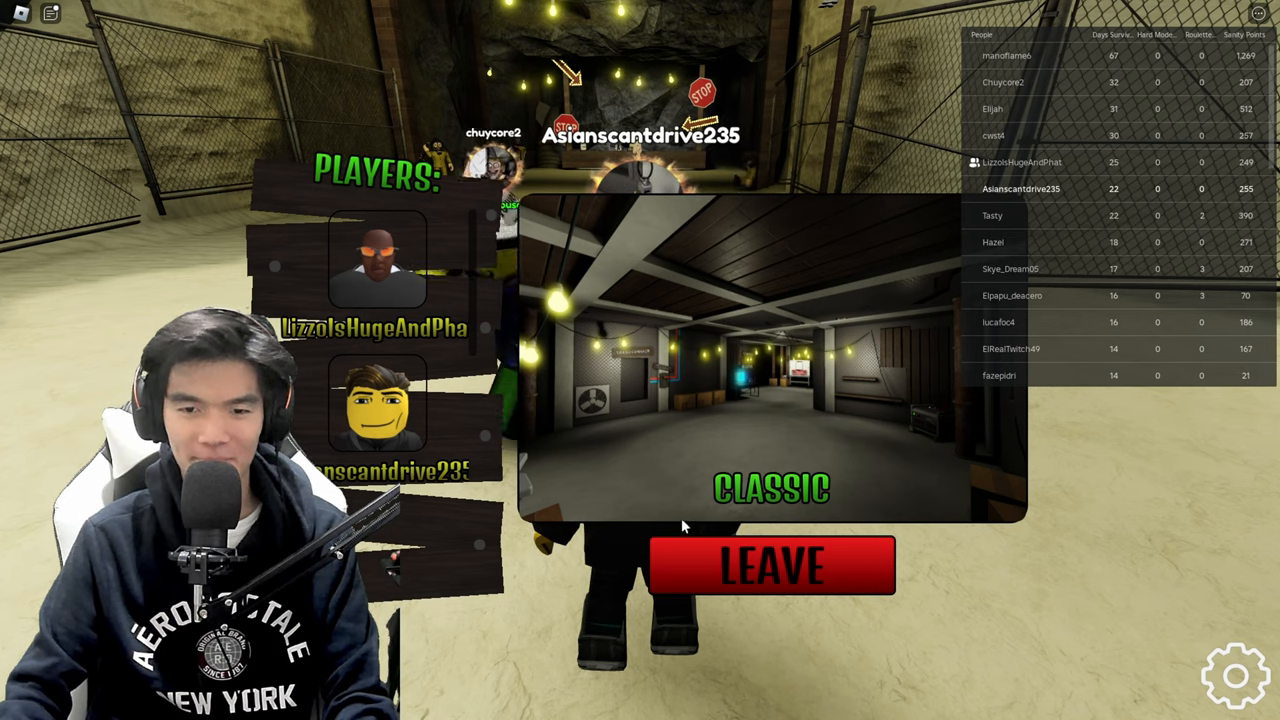
Switch back to the Roblox game window to play the Classic round.
key("alt+tab")
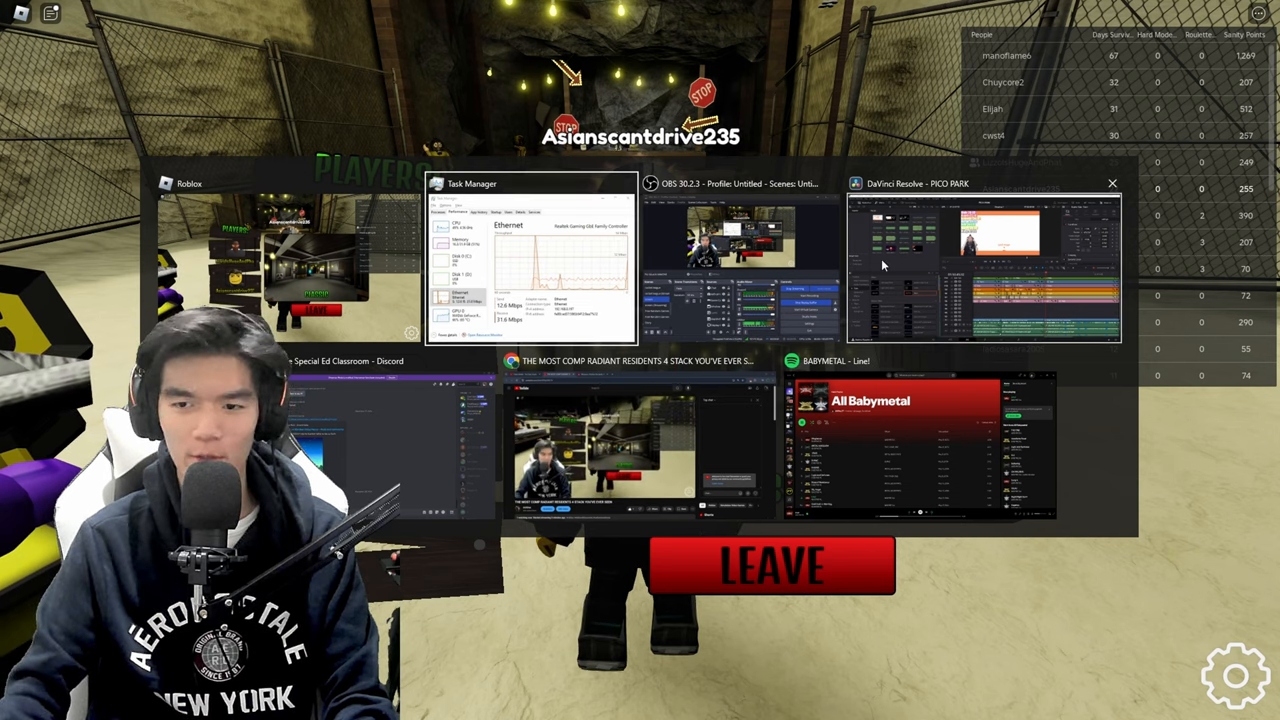
left_click(984, 264)
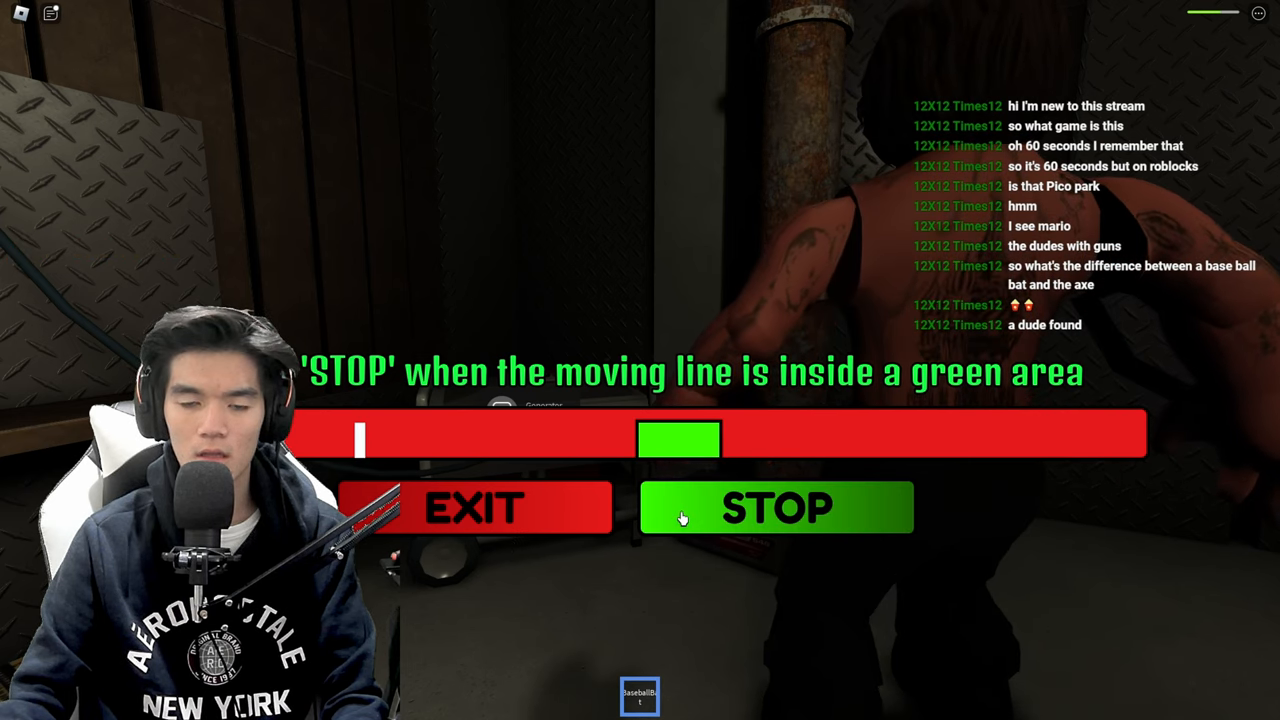
Stop the line in the green zone, view the Vault Door Security Camera on the computer, then exit it.
left_click(776, 508)
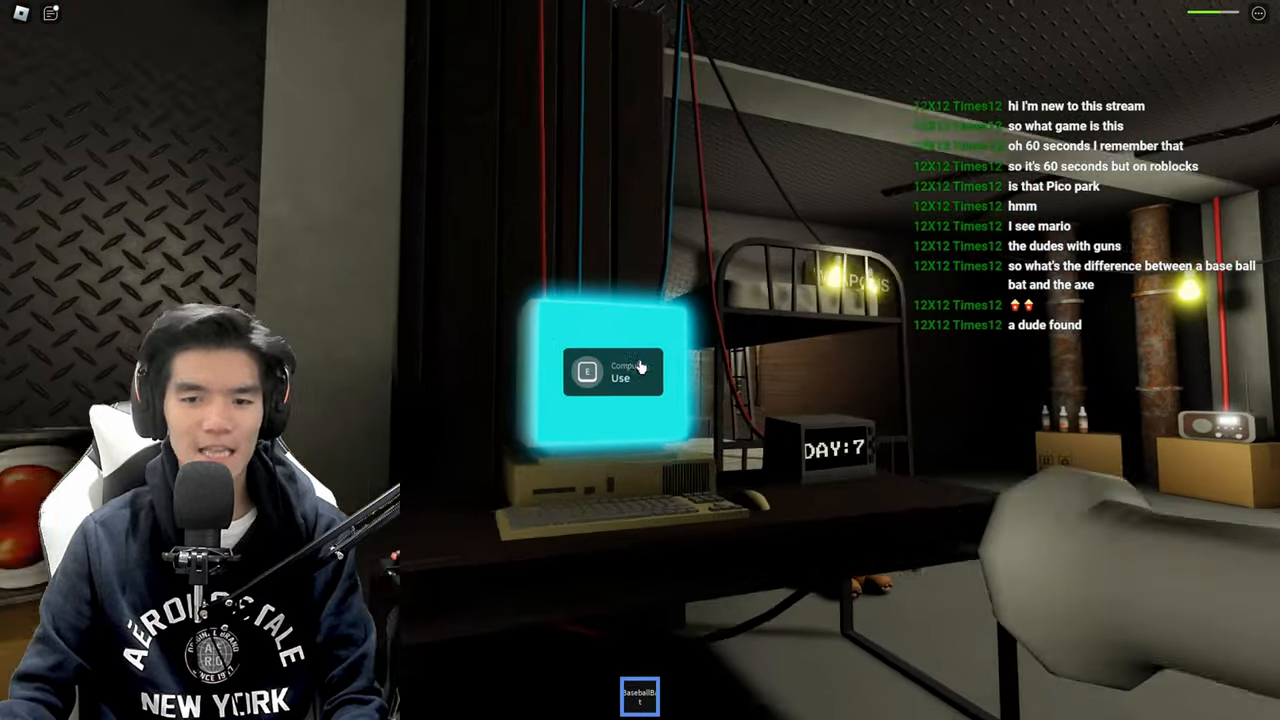
left_click(614, 372)
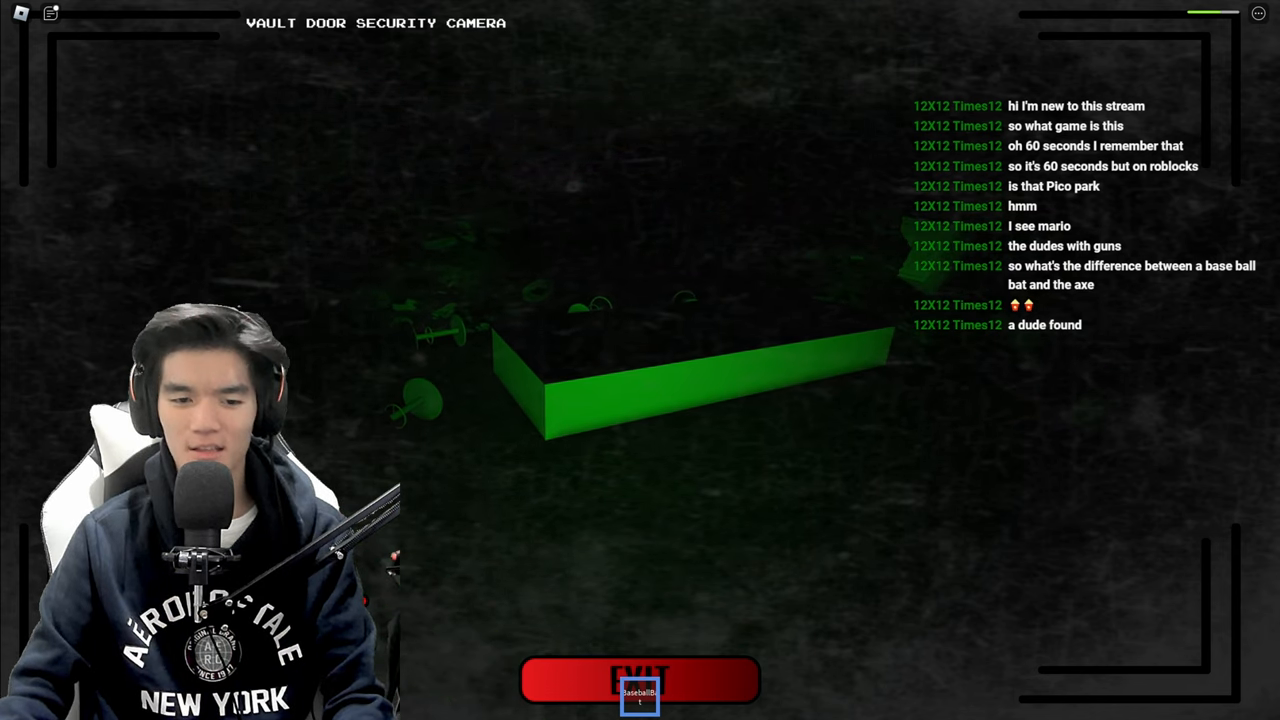
key("alt+tab")
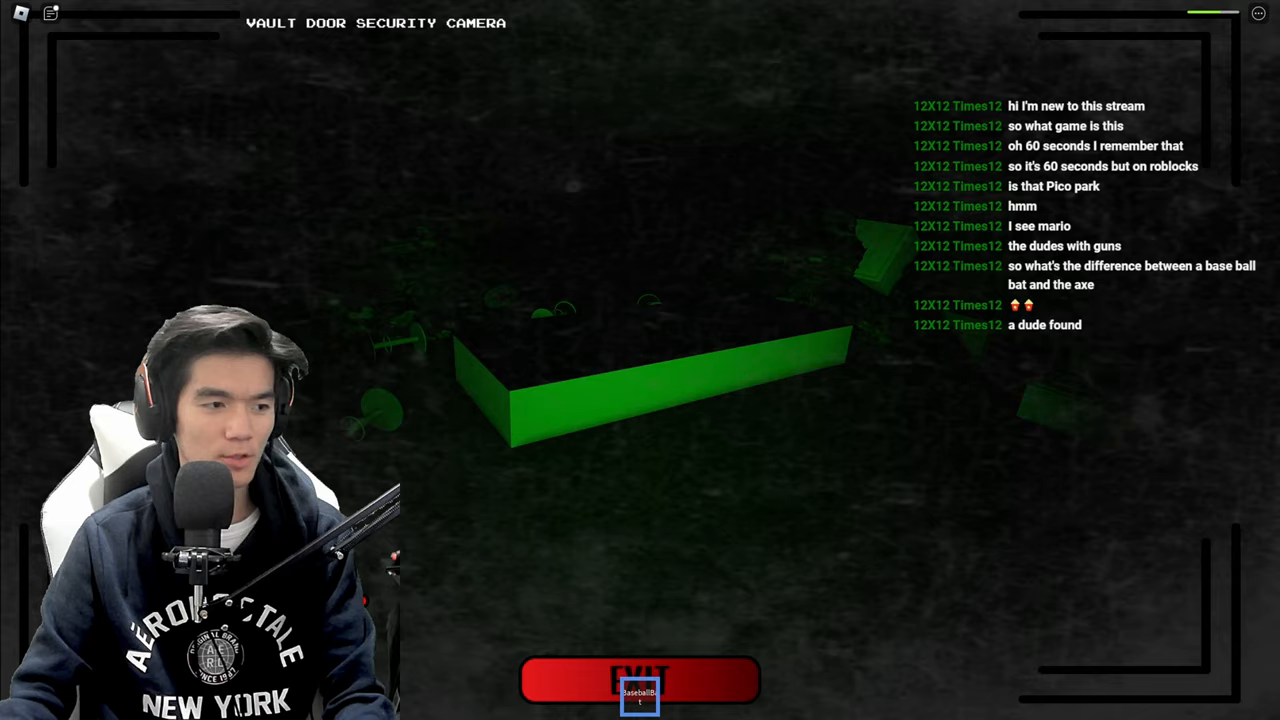
left_click(640, 680)
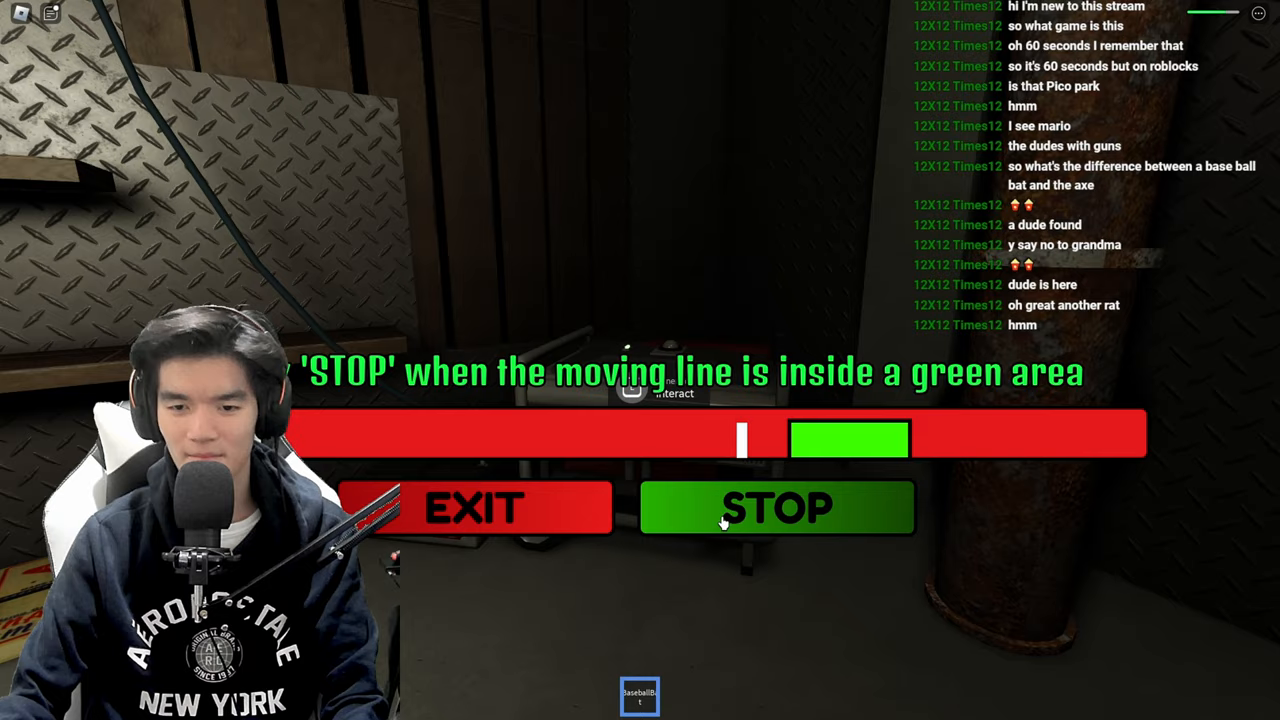
Stop the moving line again and charge the Firewall to keep virus protection powered.
left_click(776, 508)
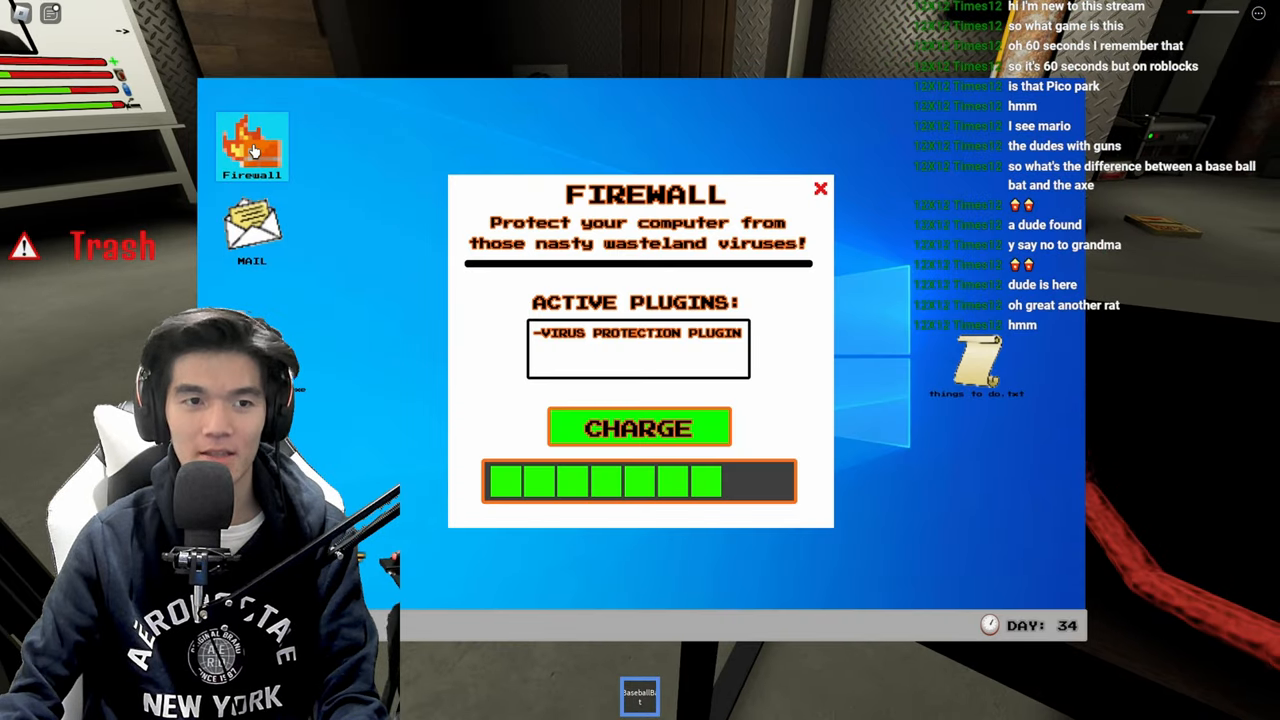
left_click(640, 428)
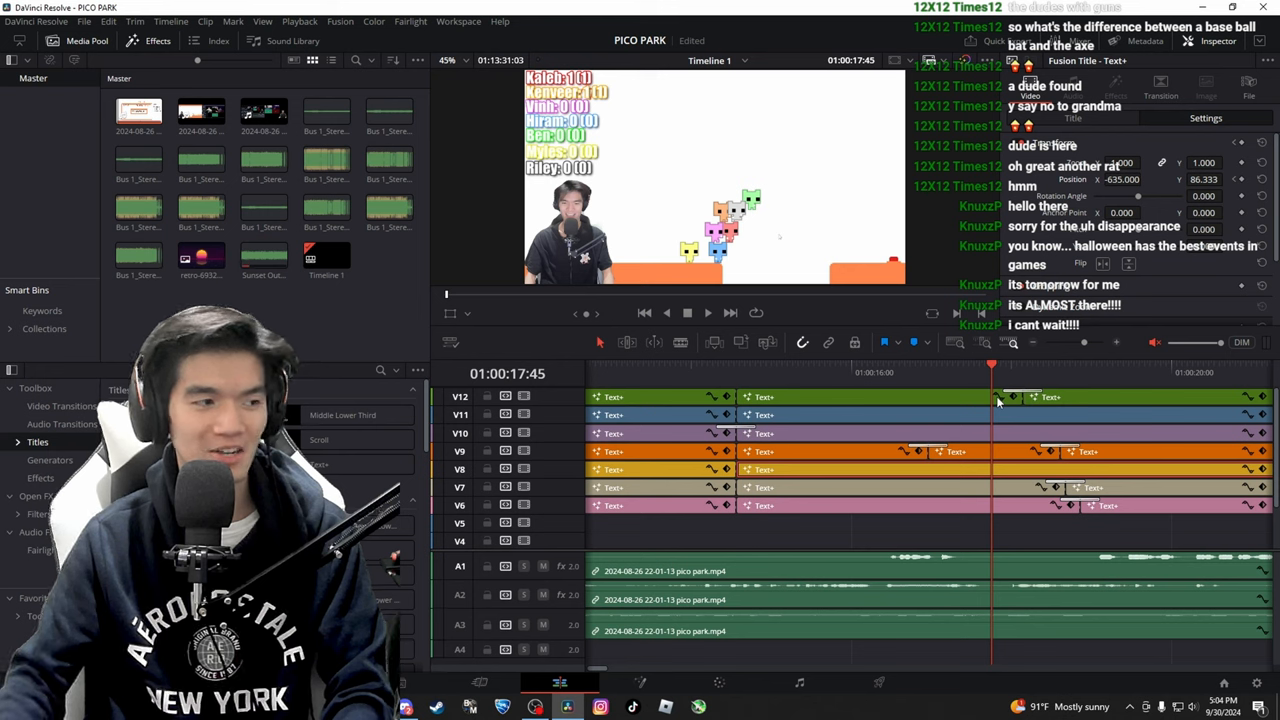
mouse_move(1008, 398)
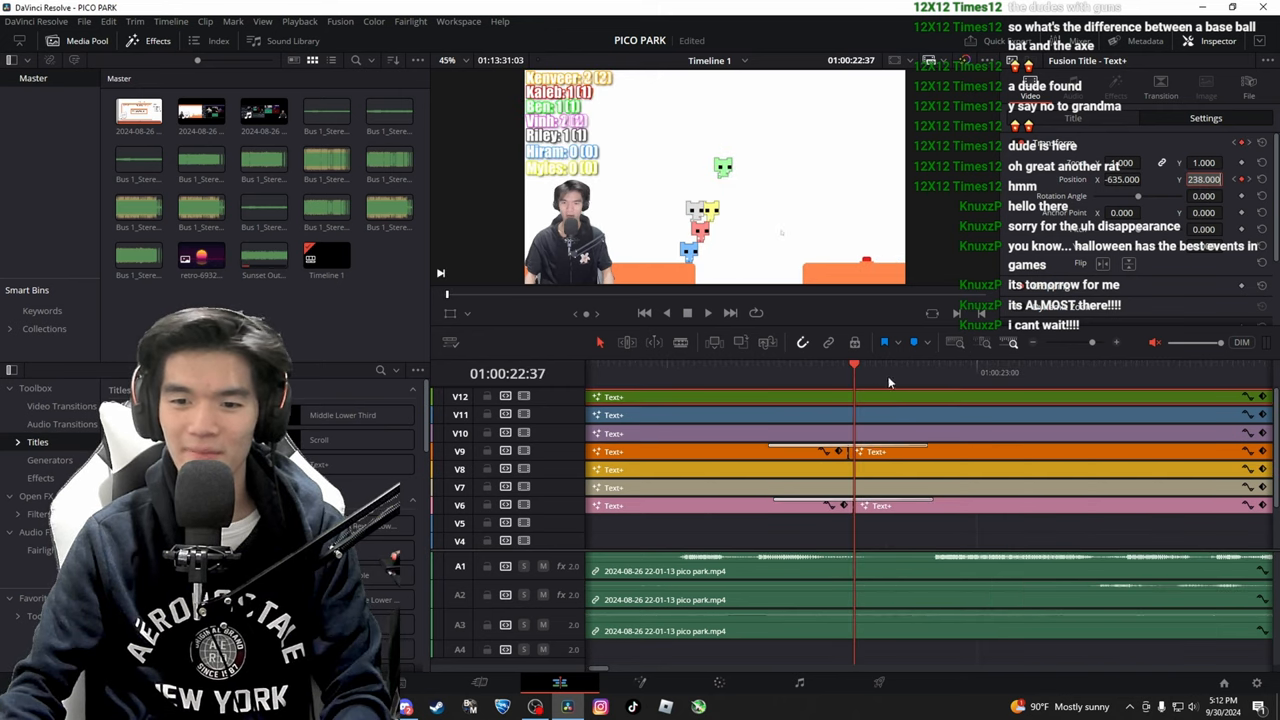
left_click(928, 372)
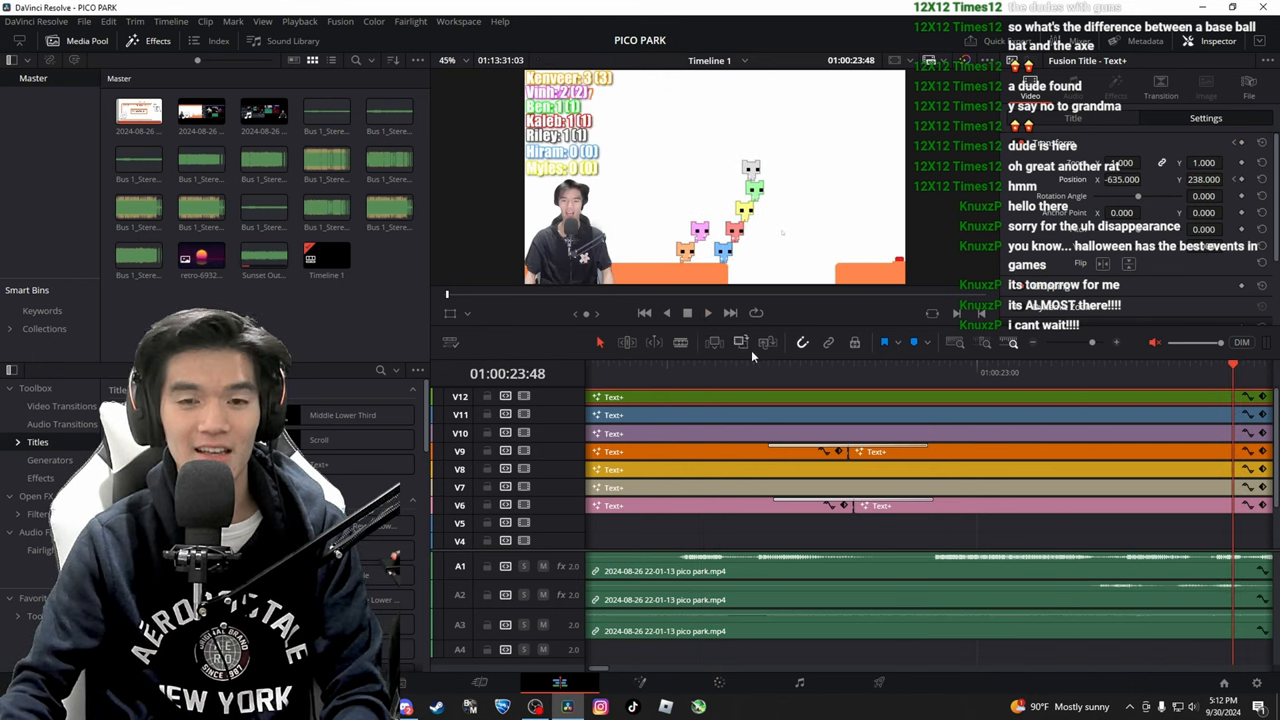
left_click(790, 372)
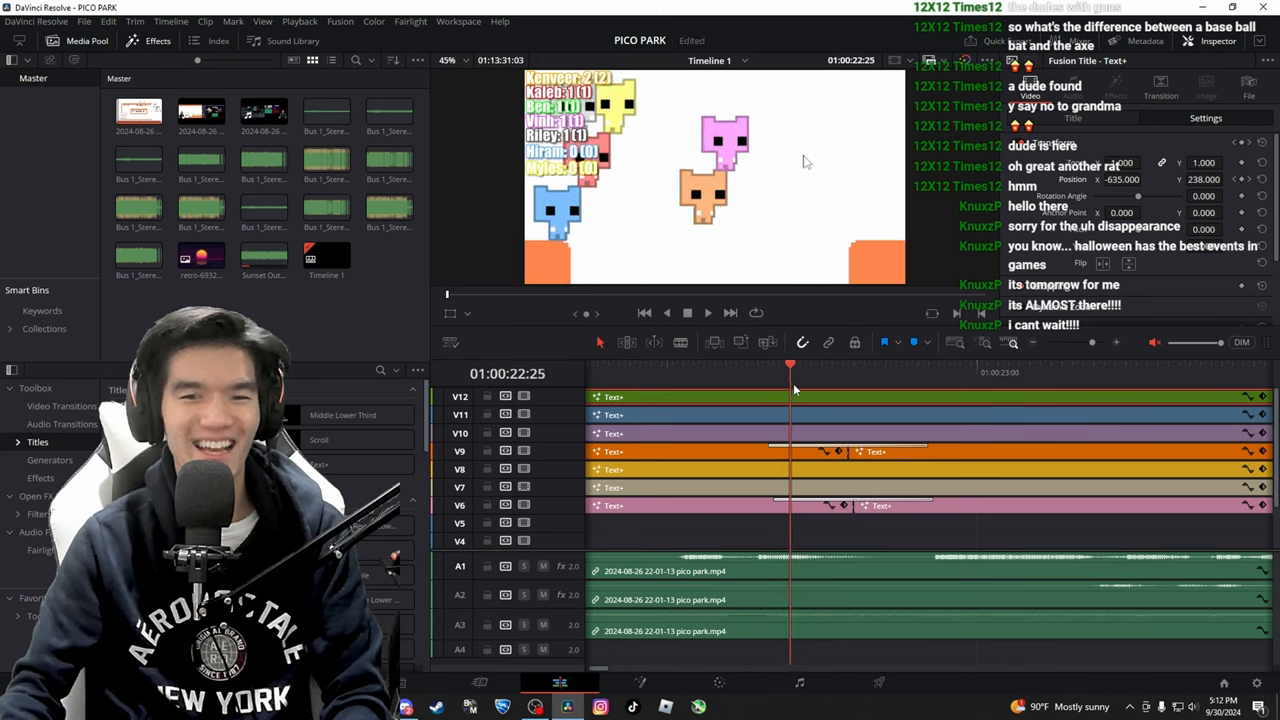
left_click(908, 372)
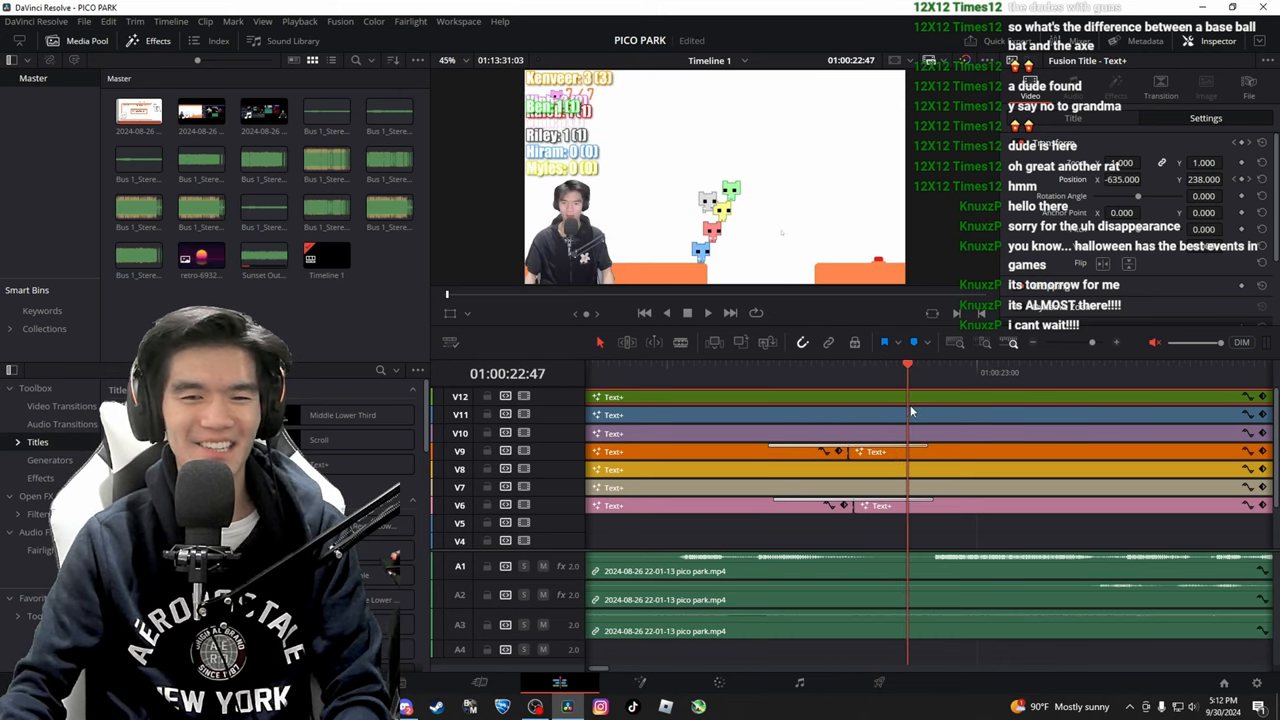